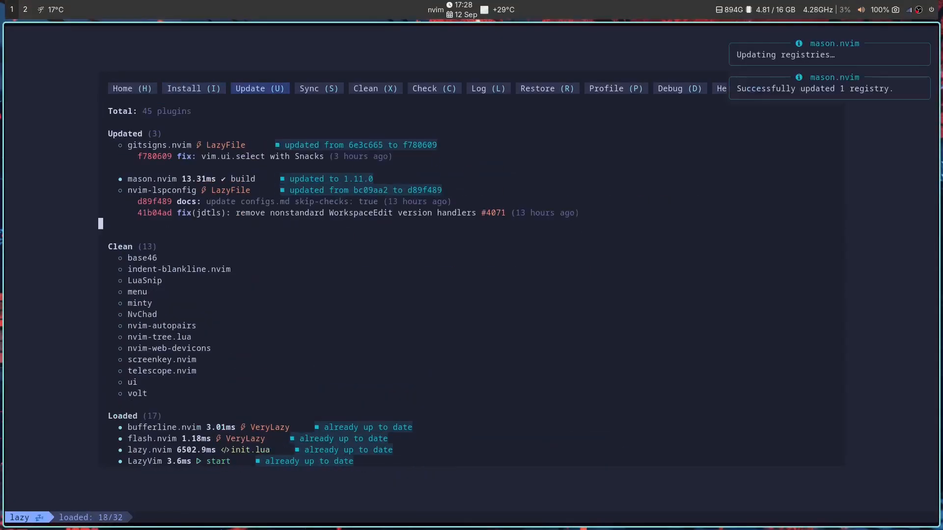
# Step: Close the Lazy update window and open config.go and config.json from the file finder in a vertical split
pyautogui.press('q')
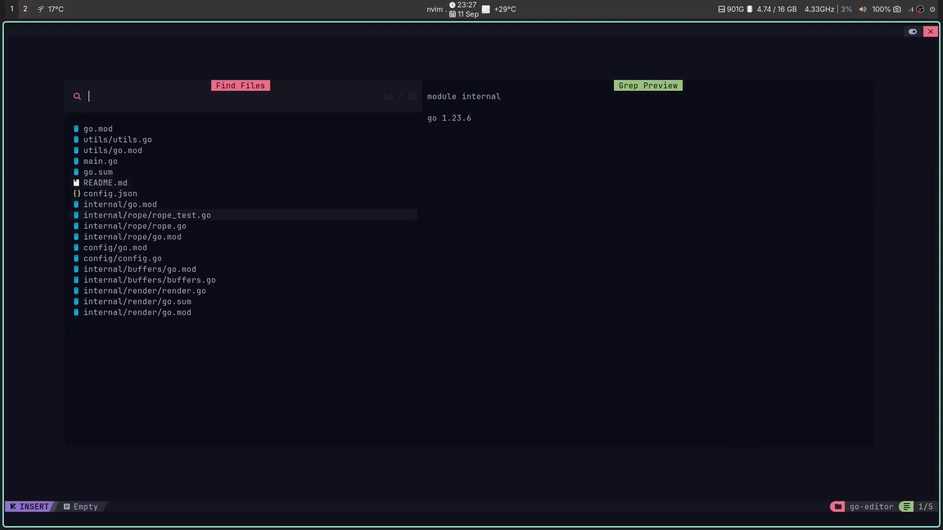
pyautogui.click(122, 258)
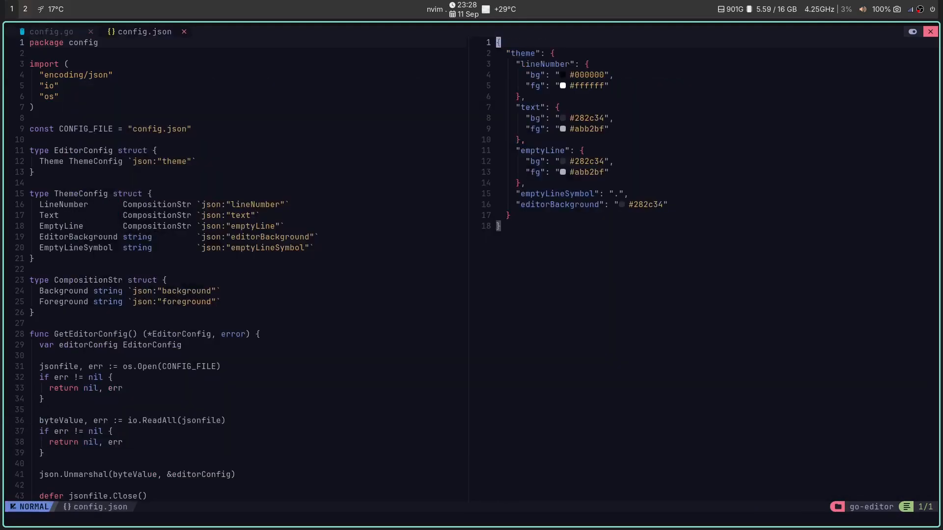
pyautogui.press('ctrl+w')
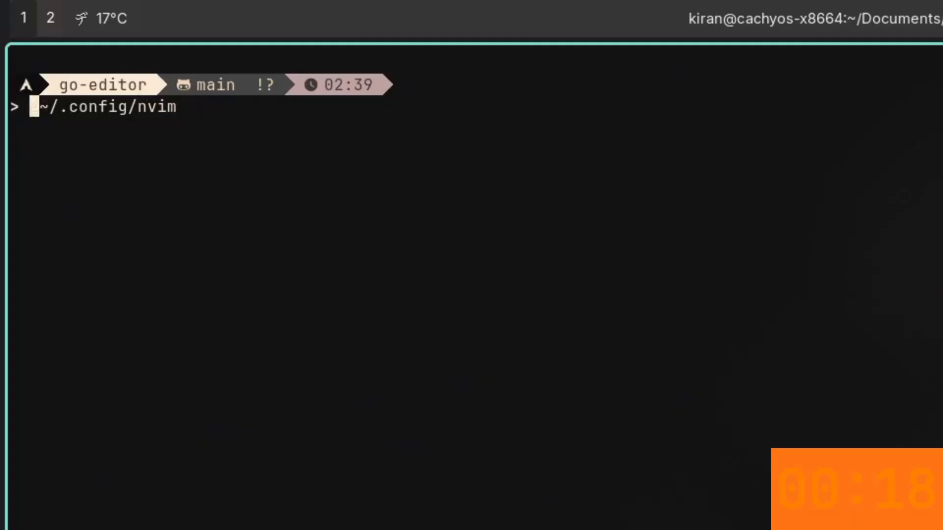
# Step: Move ~/.config/nvim to ~/.config/nvim.bakup to back up the old configuration
pyautogui.write('mv ~/.config/nvim ~/.config/')
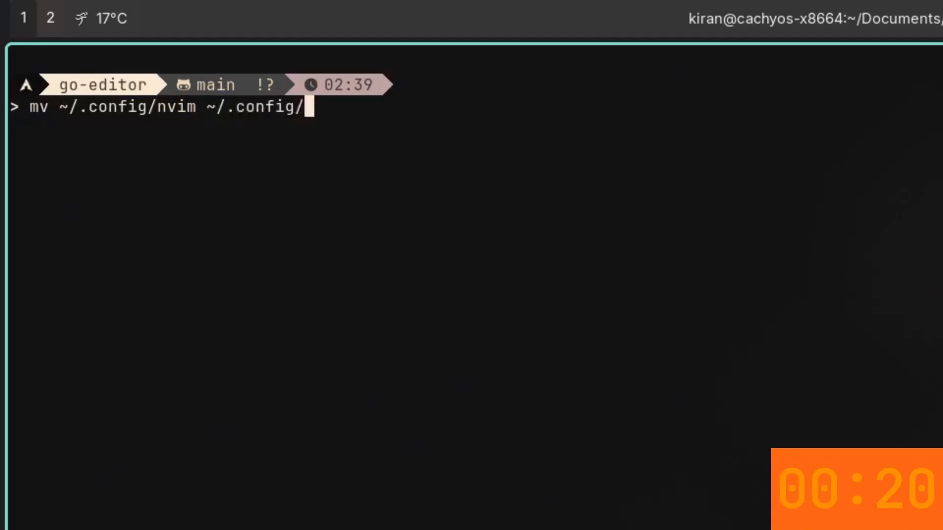
pyautogui.write('nvim.bakup')
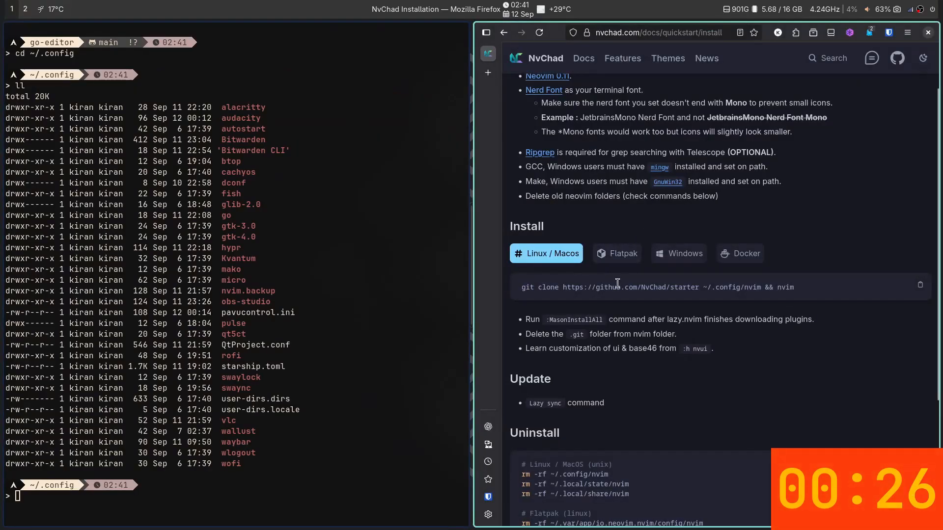
# Step: Clone the NvChad starter into ~/.config/nvim and launch Neovim on it
pyautogui.write('git clone https://github.com/NvChad/starter ~/.config/nvim && nvim')
pyautogui.write(':Screenkey')
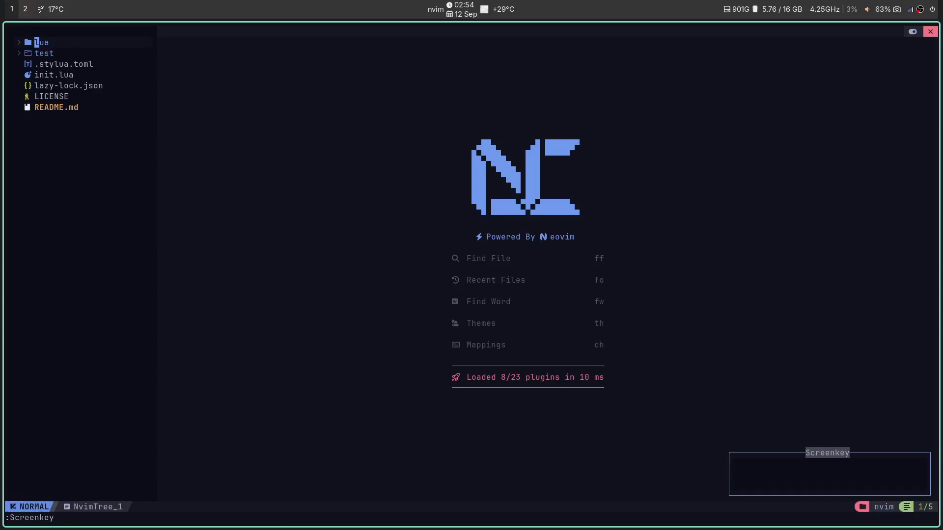
# Step: Close the file tree so the Telescope file finder can list the starter config files
pyautogui.press('j')
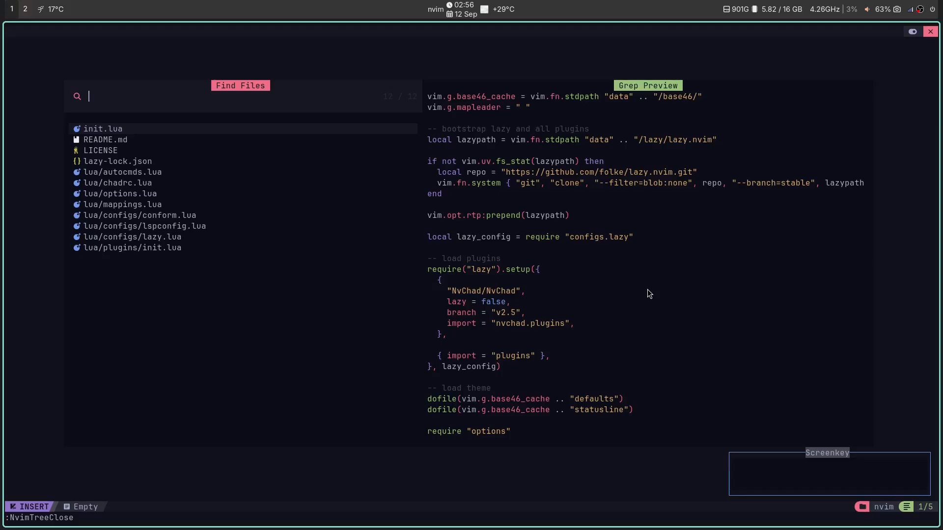
# Step: Search the config with live grep and open lua/configs/lspconfig.lua
pyautogui.write('plug')
pyautogui.write('lsp')
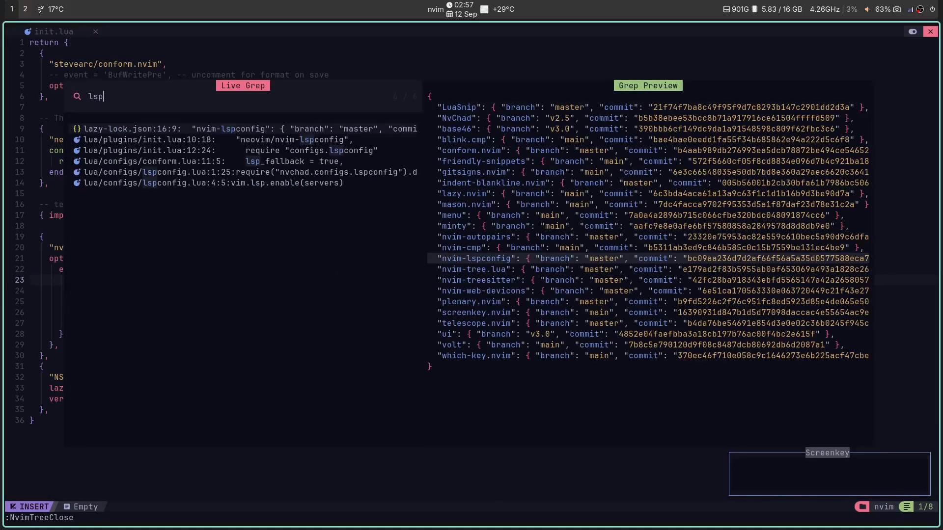
pyautogui.write('config')
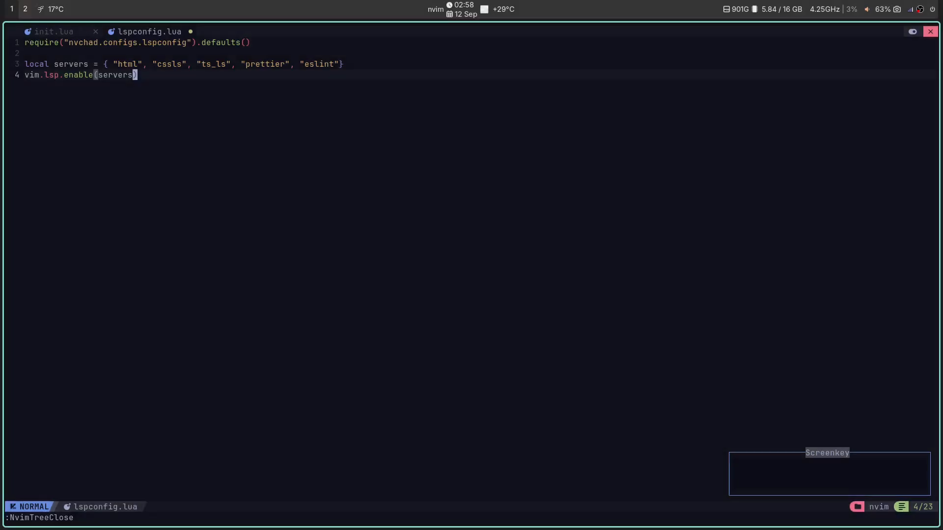
# Step: Add local python = { "ruff", "pyright" } and local golang = { "gopls" } to lspconfig.lua
pyautogui.write('local python =')
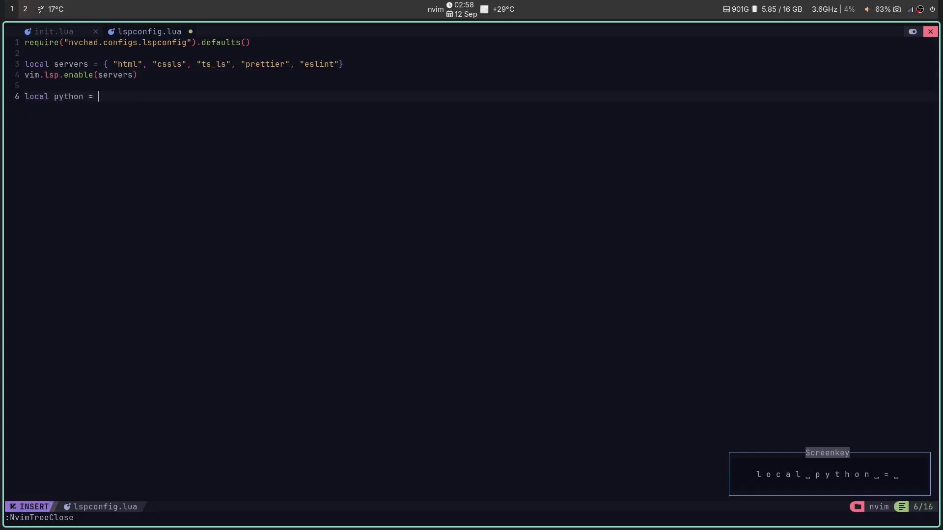
pyautogui.write('{ "ruff", "pyright"')
pyautogui.write('vim.lsp.enable(python')
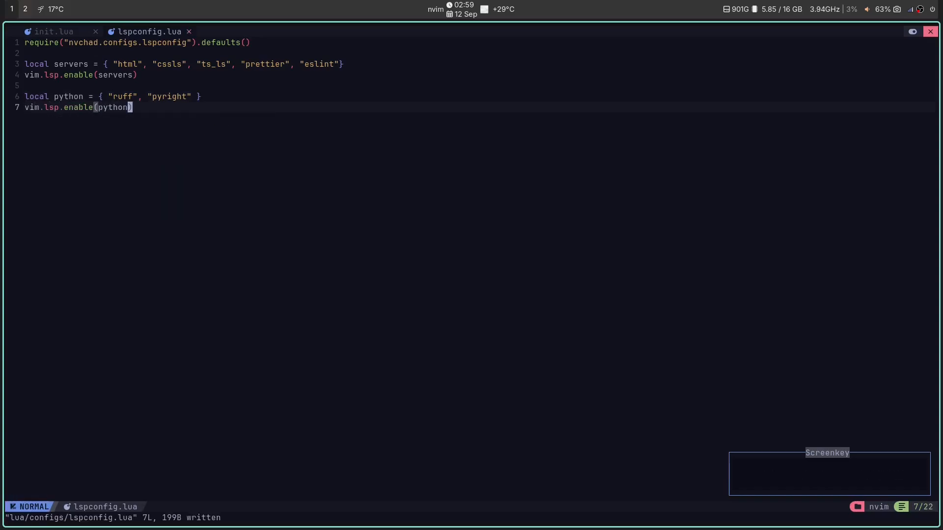
pyautogui.write('local golang = {}')
pyautogui.write('vim.lsp.enable(g')
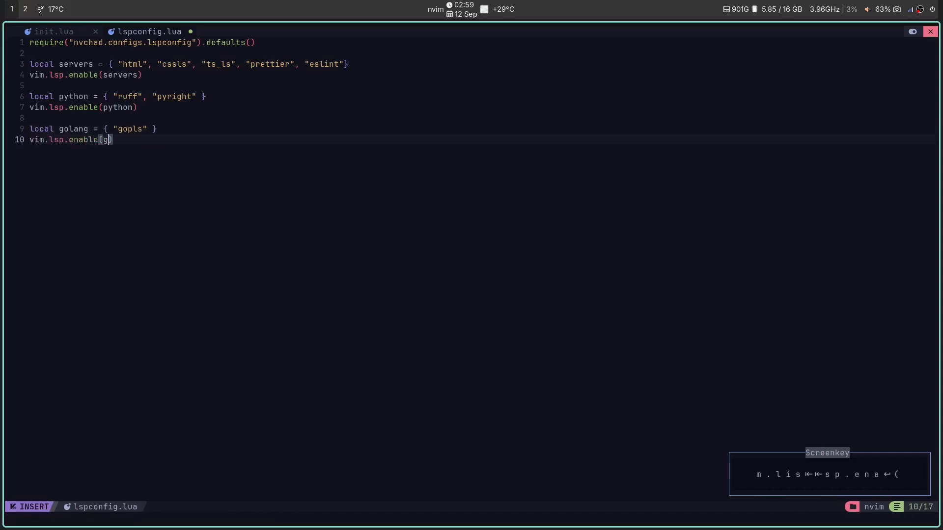
pyautogui.write('olang)')
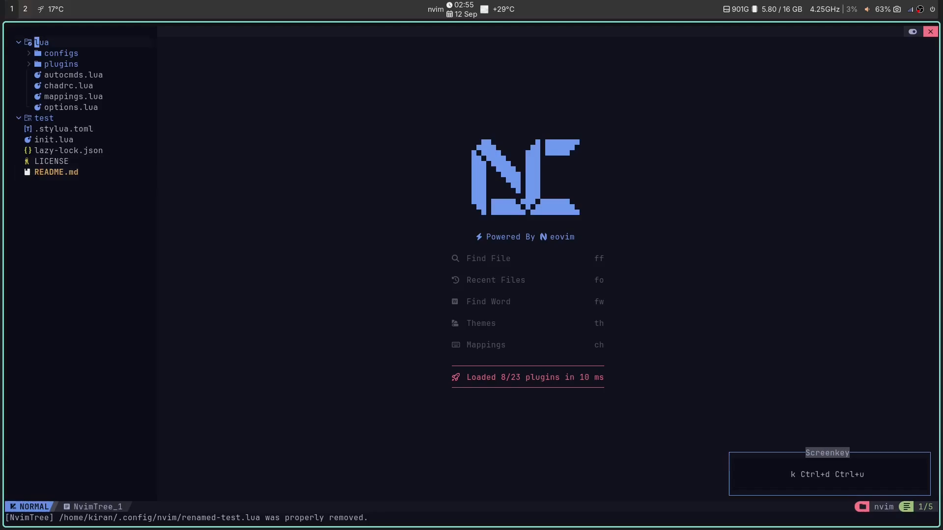
# Step: Open chadrc.lua from the tree and replace the tokyodark theme name with doomchad
pyautogui.click(61, 53)
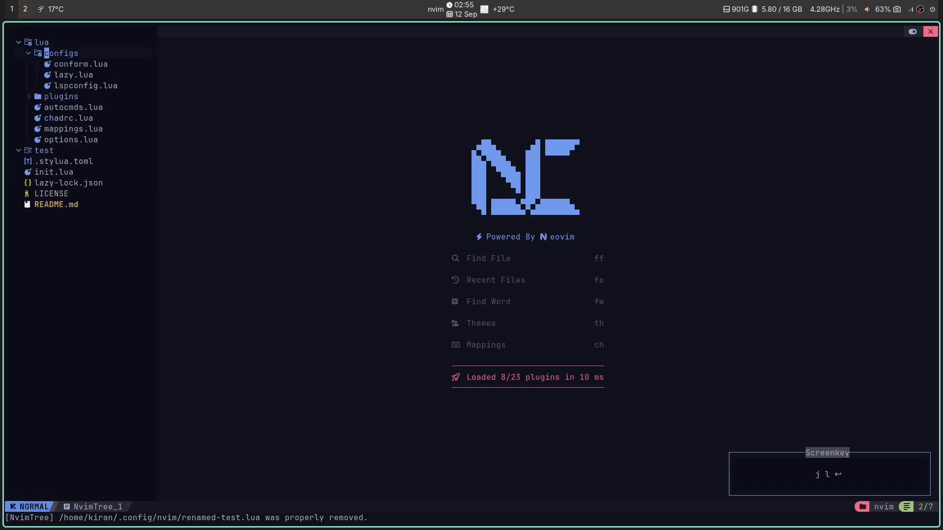
pyautogui.click(68, 117)
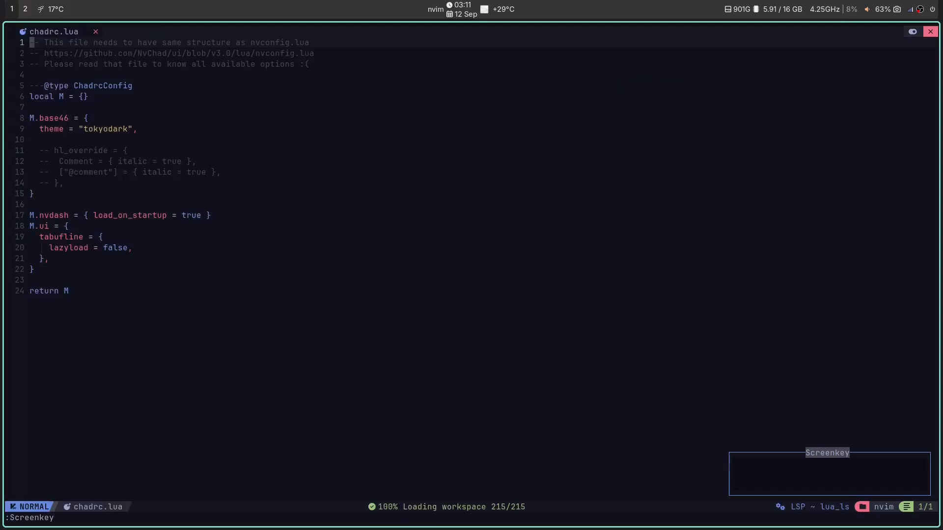
pyautogui.press('ctrl+d')
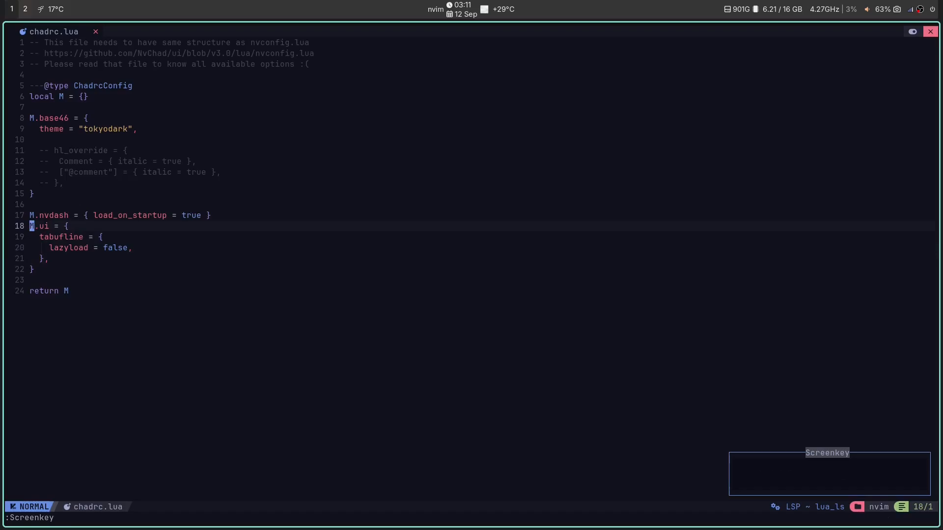
pyautogui.press('k')
pyautogui.write('catppuccin')
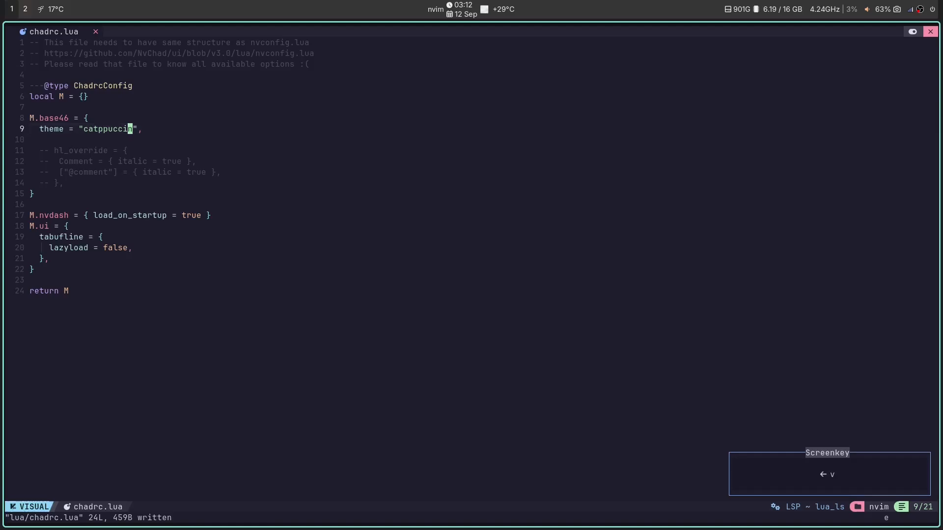
pyautogui.write('doomchad')
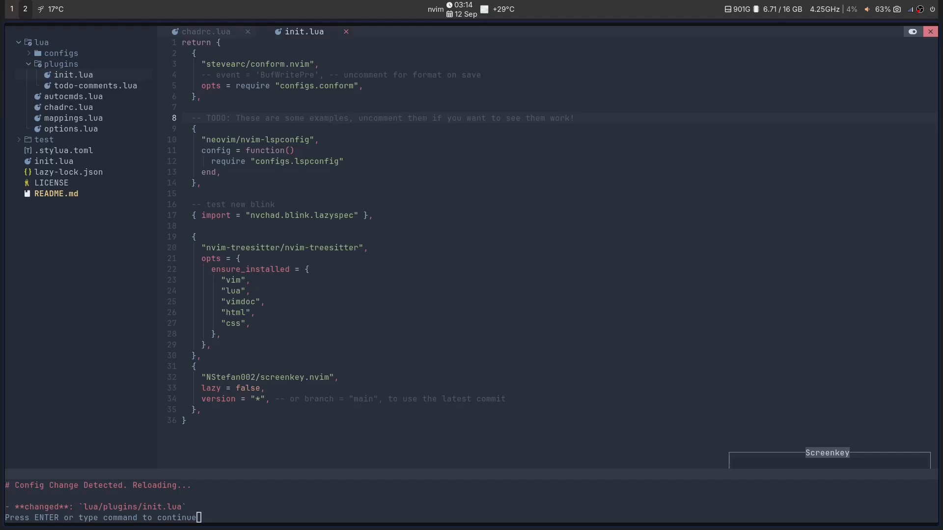
pyautogui.moveTo(253, 404)
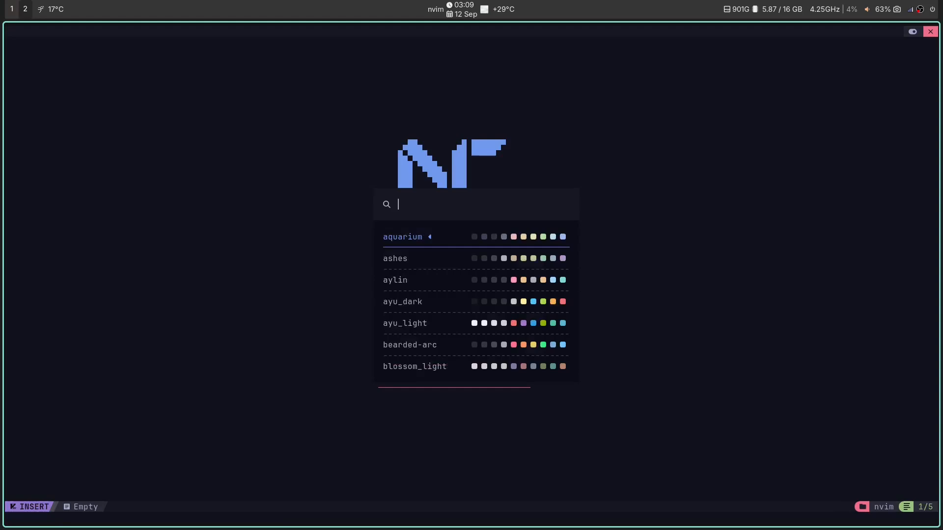
# Step: Scroll through the theme picker, preview bearded-arc, and apply carbonfox
pyautogui.write(':')
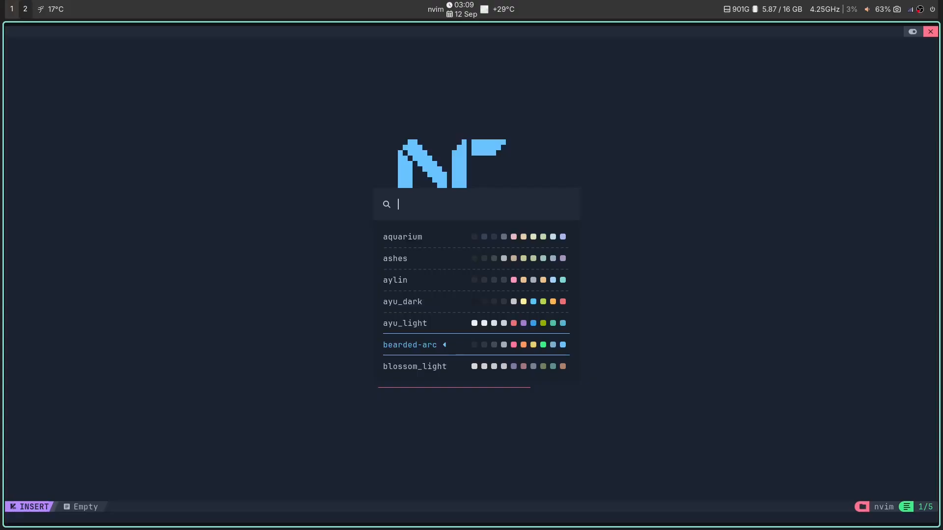
pyautogui.scroll(-3)
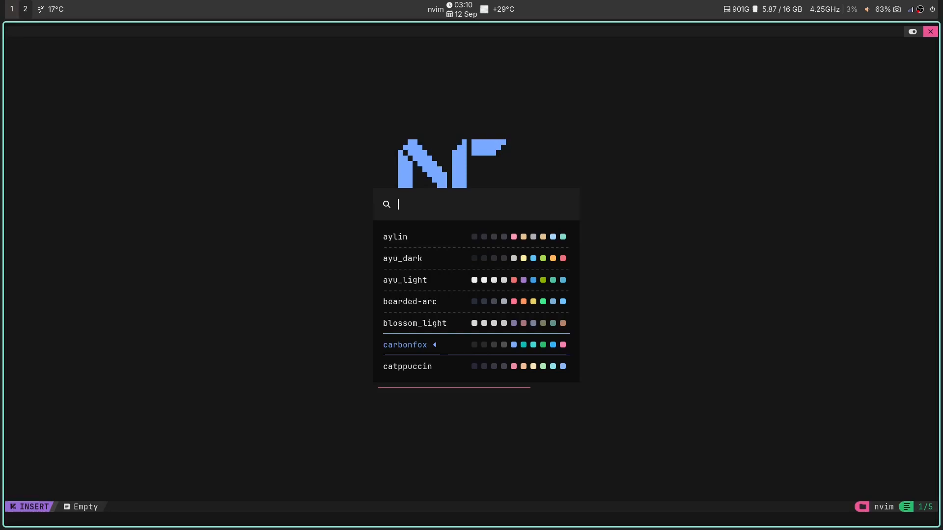
pyautogui.press('Down')
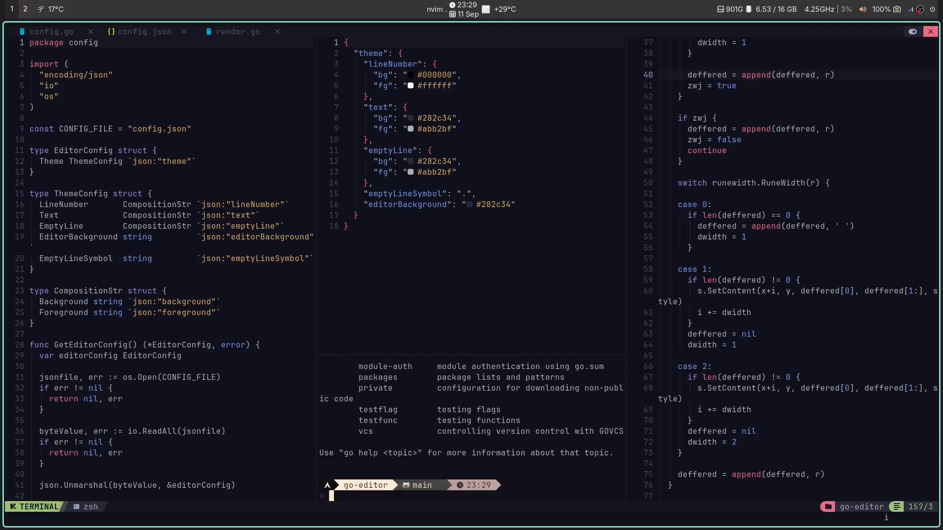
# Step: In the NvChad terminal run cd .., go install for go-editor, then clear
pyautogui.write('cd ..')
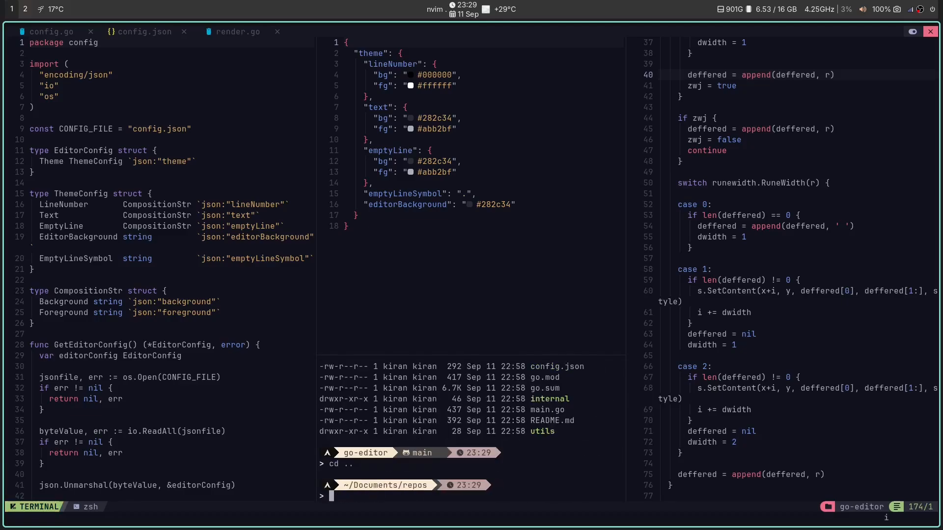
pyautogui.write('go install')
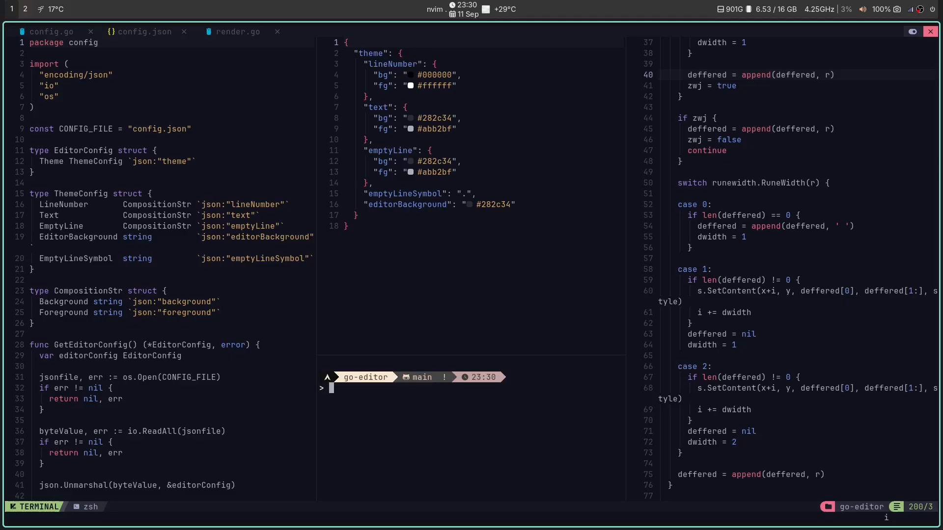
pyautogui.write('clear')
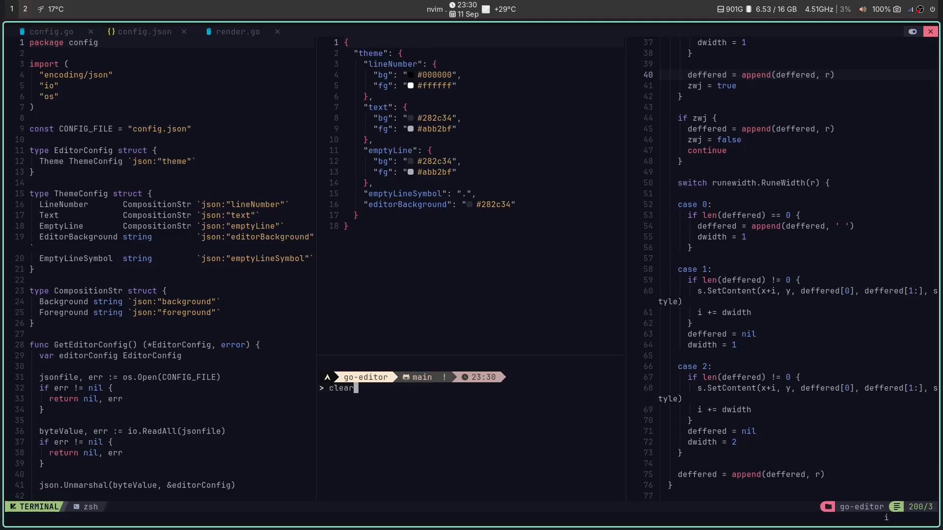